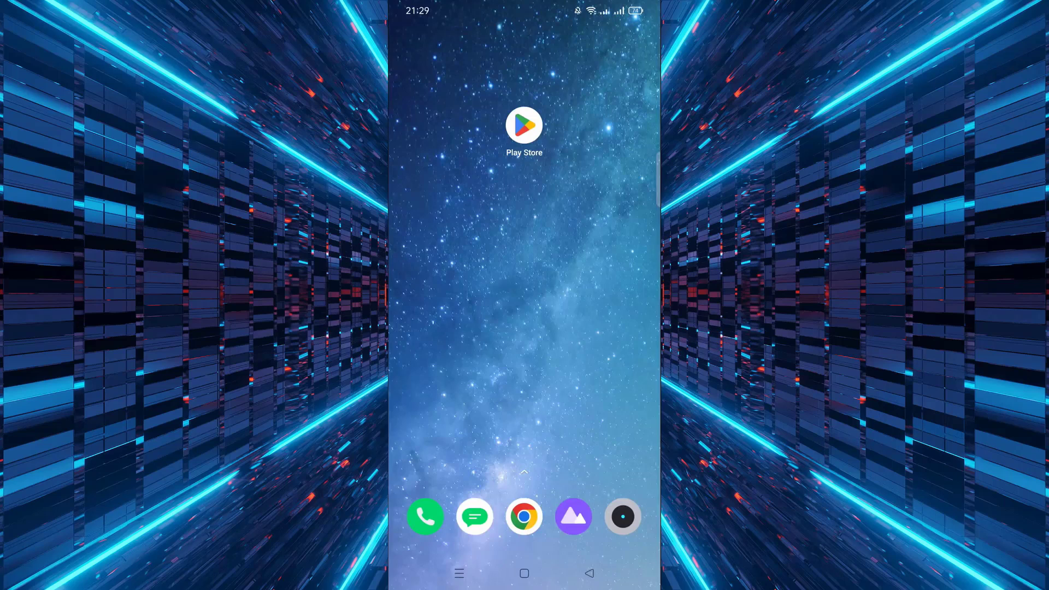
# Step: Launch Google Play Store from the Android home screen
pyautogui.click(524, 126)
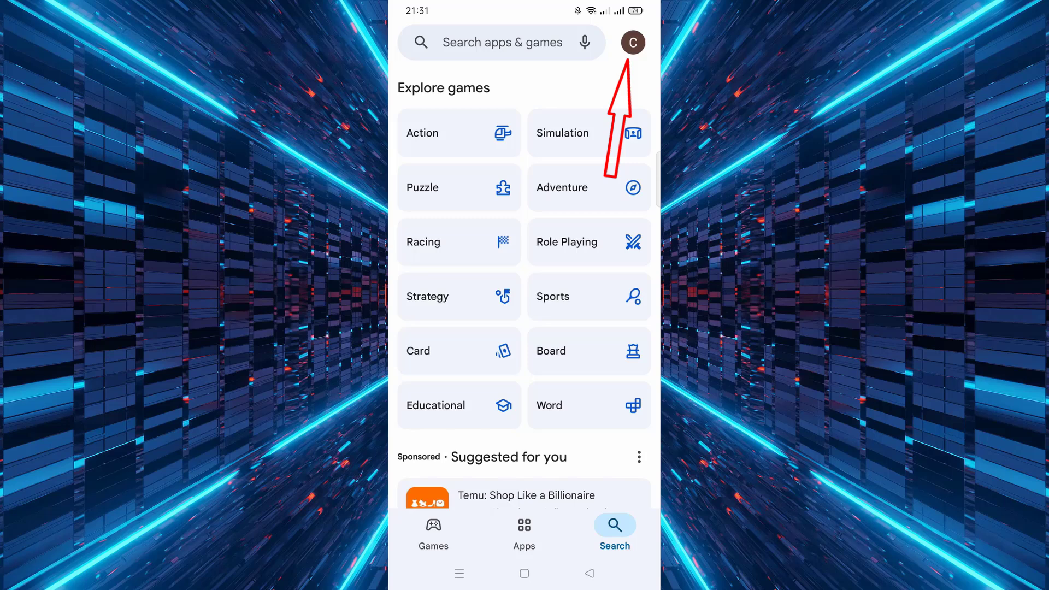
# Step: Open Play Protect settings from the profile menu, showing app scanning and harmful-app detection off
pyautogui.click(631, 43)
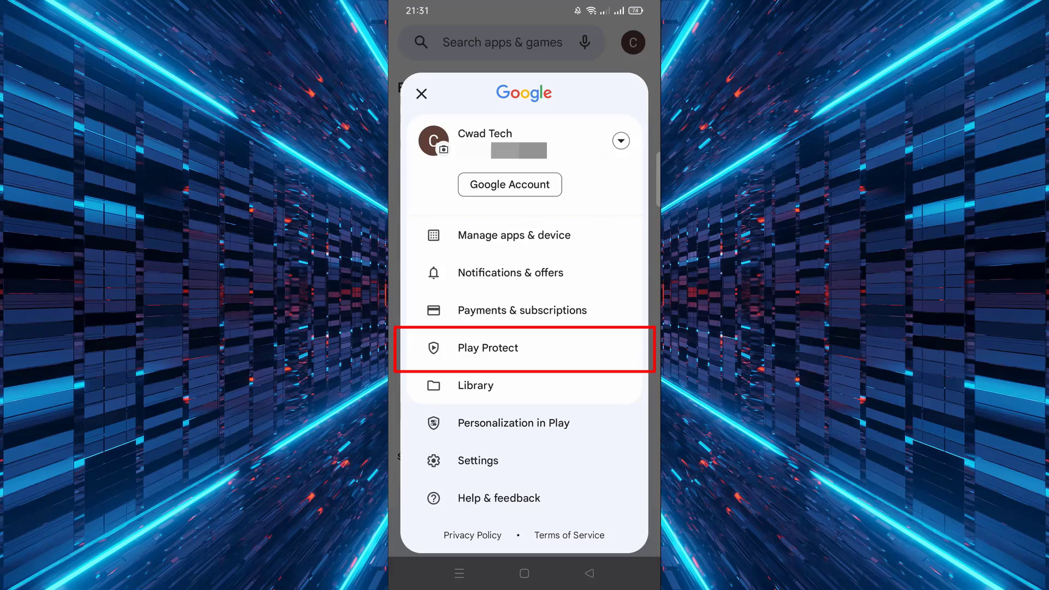
pyautogui.click(489, 349)
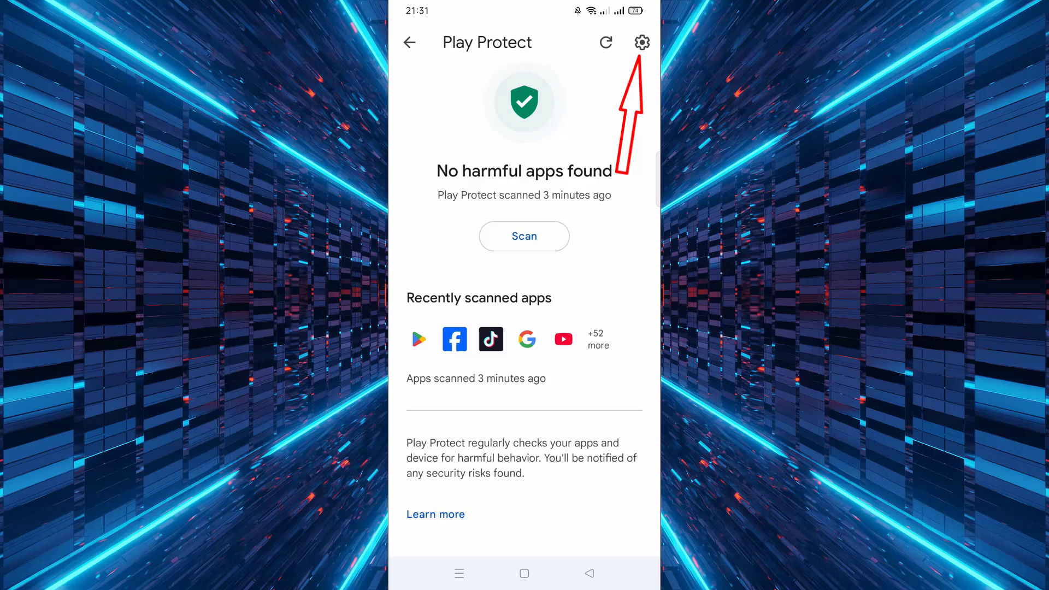
pyautogui.click(641, 42)
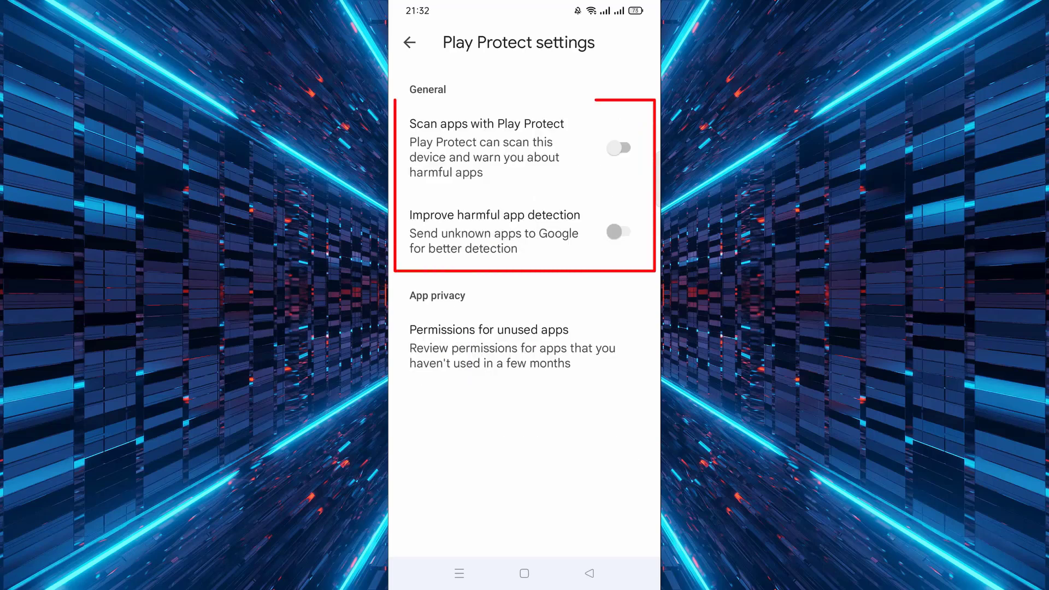